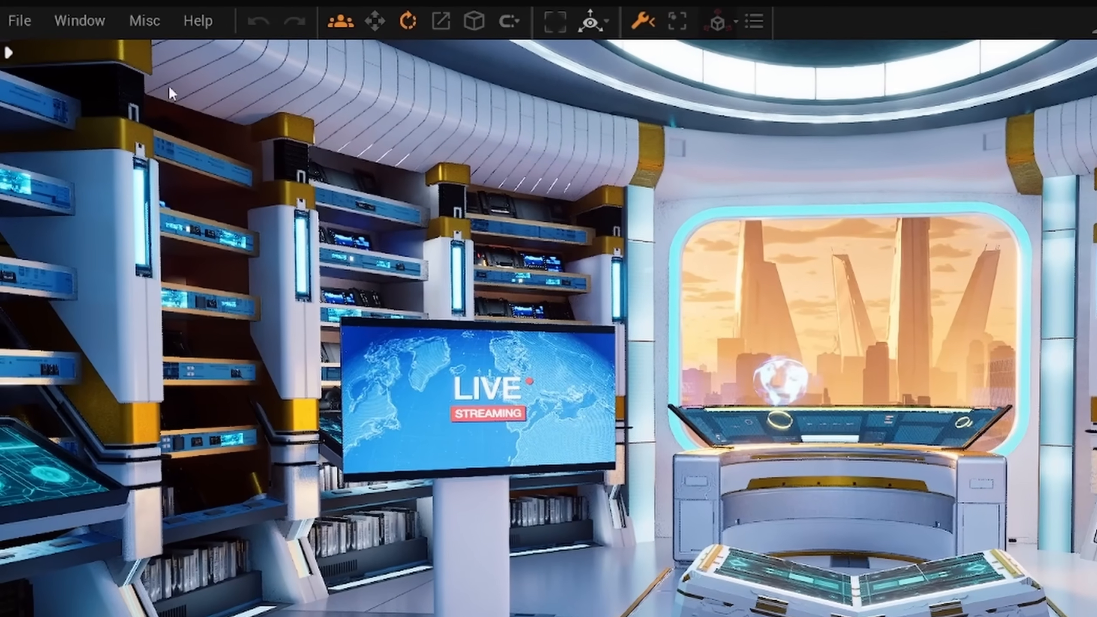
Leave the studio scene to reach Replikant Chat's Custom Activities settings.
{"action": "left_click", "coordinate": [79, 21]}
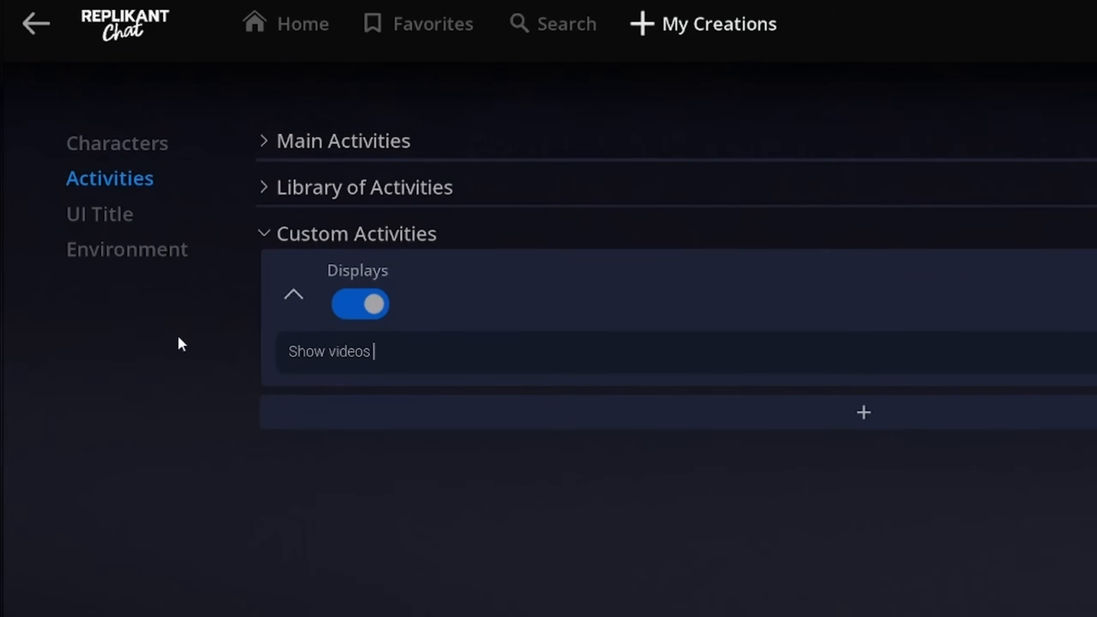
Complete the description: videos on Display 2, images on Displays 1 and 4, full-screen 5 seconds.
{"action": "type", "text": "on Display 2 and images on Display 1 and 4. For videos, use Full Screen mode for 5 seco"}
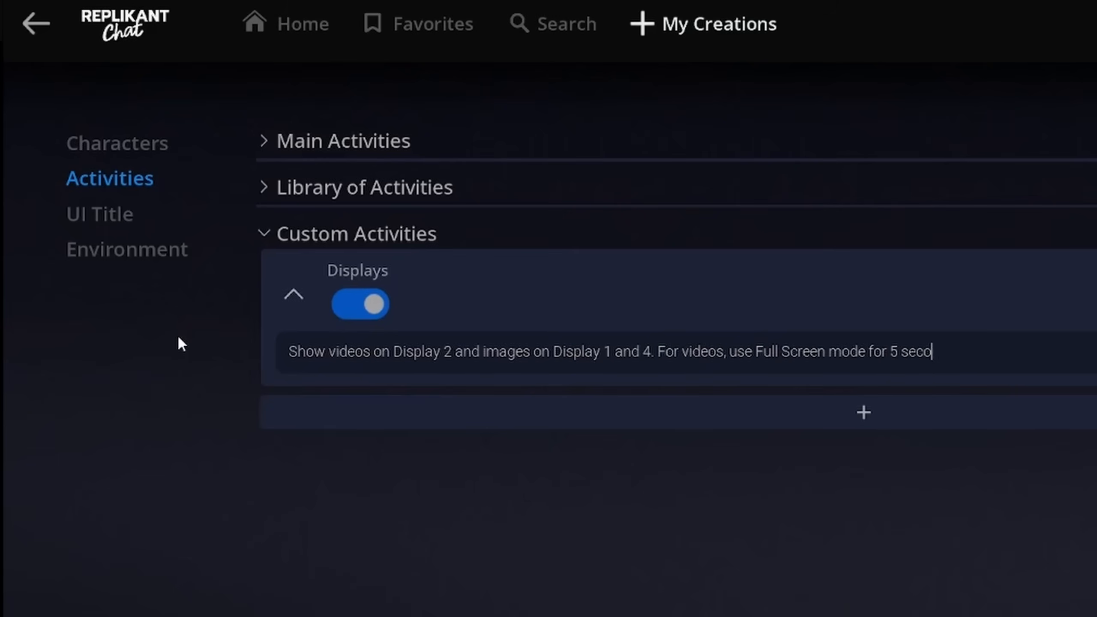
{"action": "type", "text": "nds."}
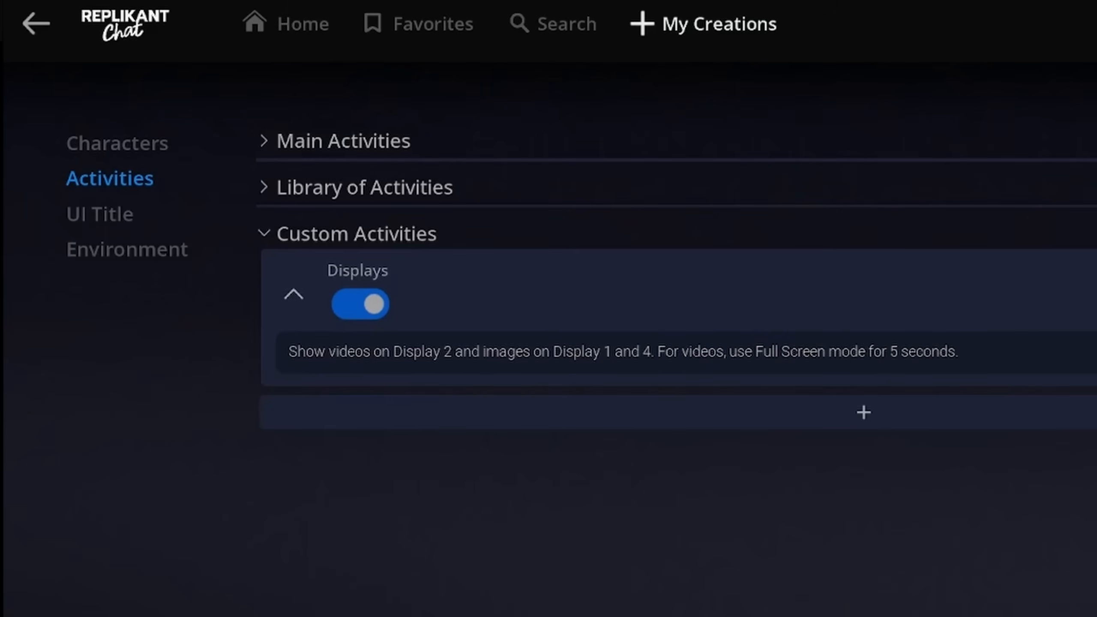